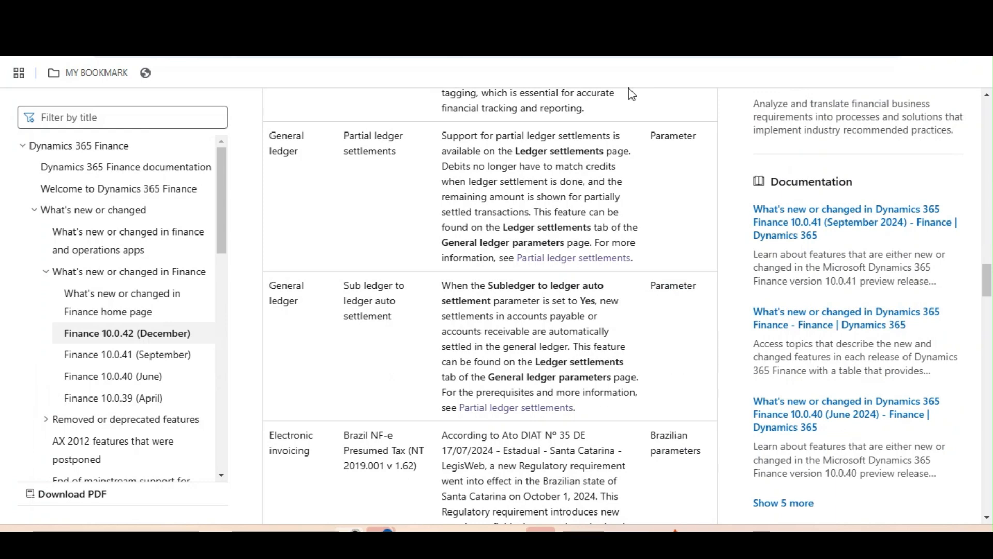
mouse_move(480, 90)
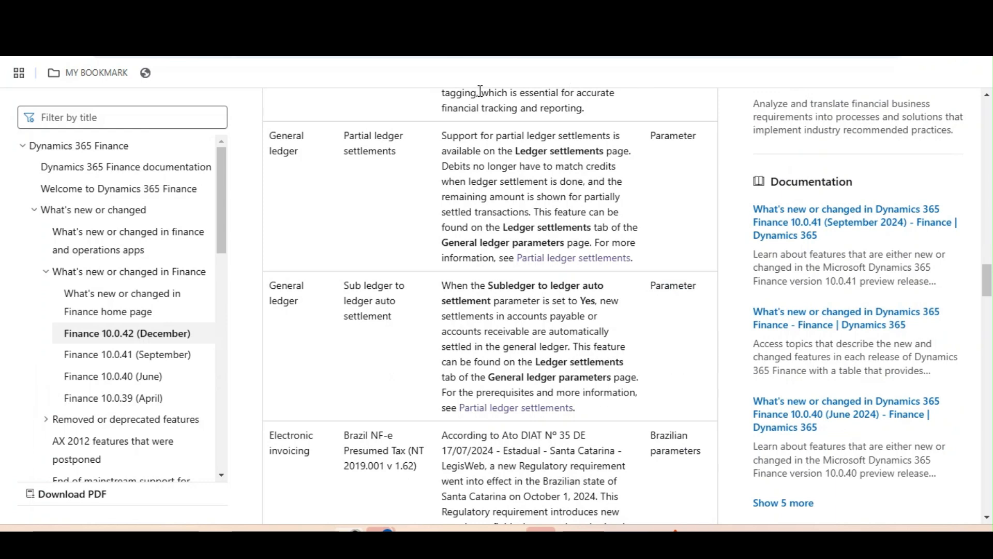
Navigate via Modules to General ledger > Ledger setup > General ledger parameters.
double_click(373, 143)
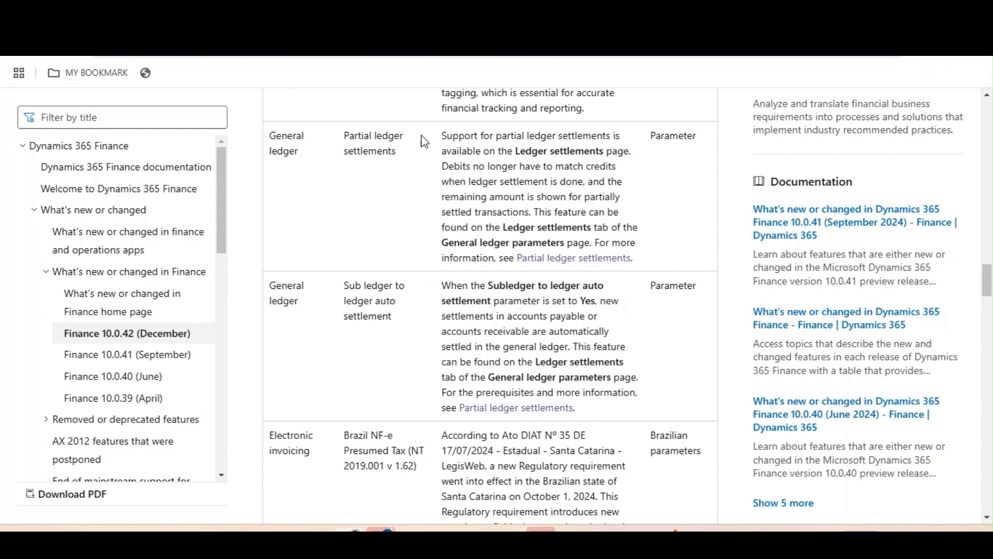
mouse_move(443, 144)
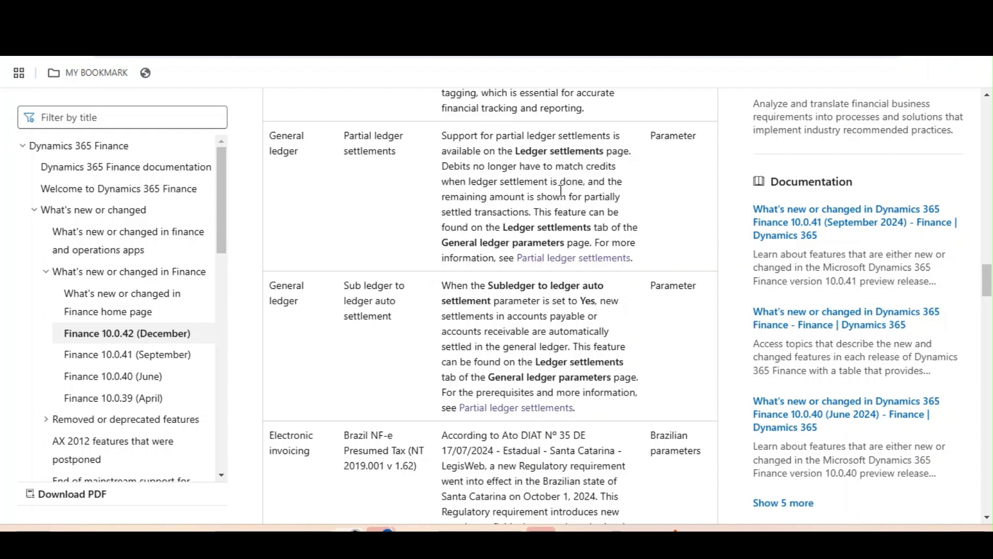
mouse_move(560, 190)
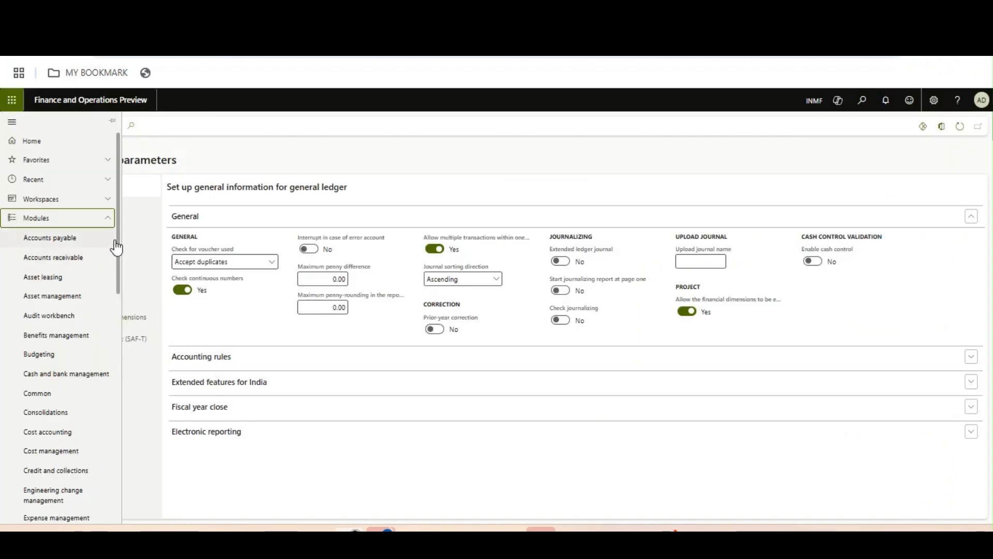
click(12, 122)
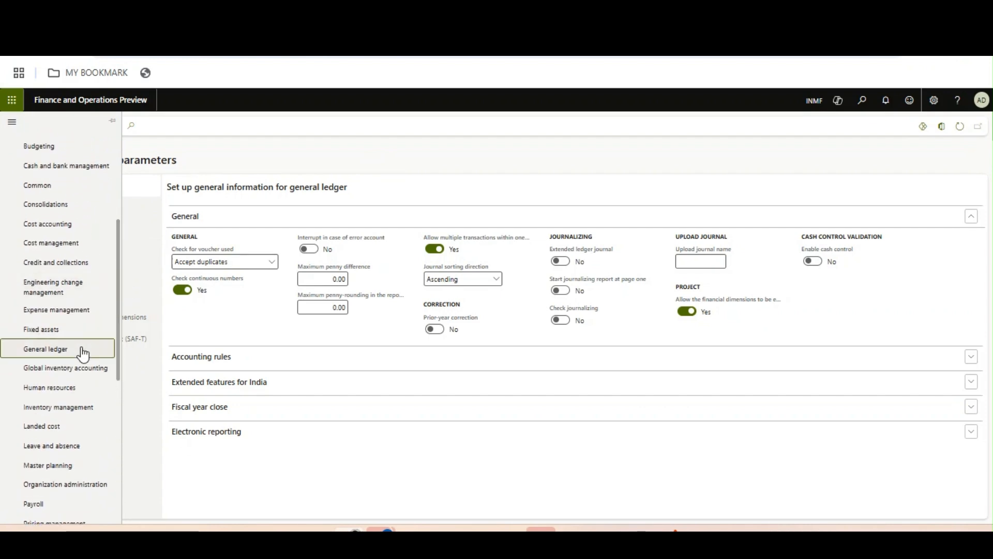
click(45, 348)
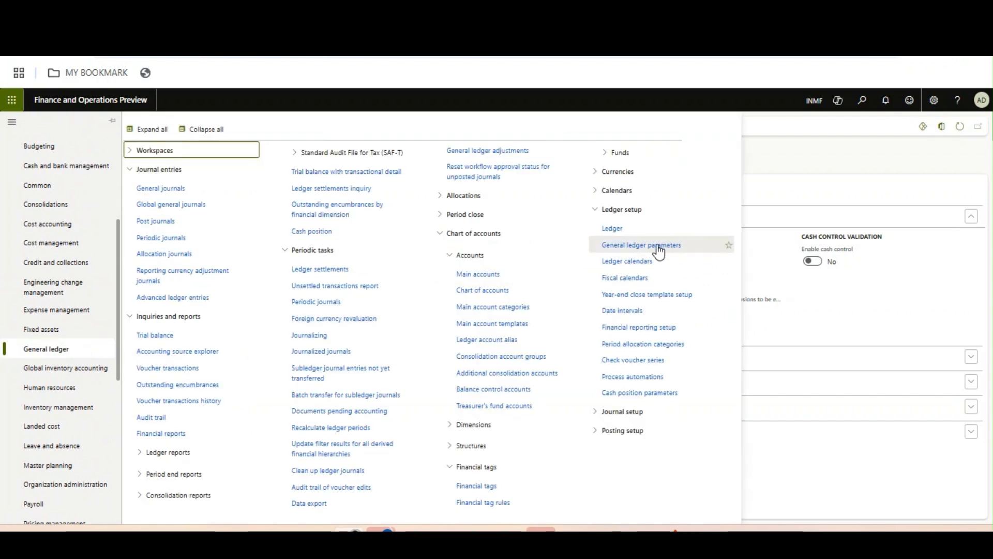
click(641, 245)
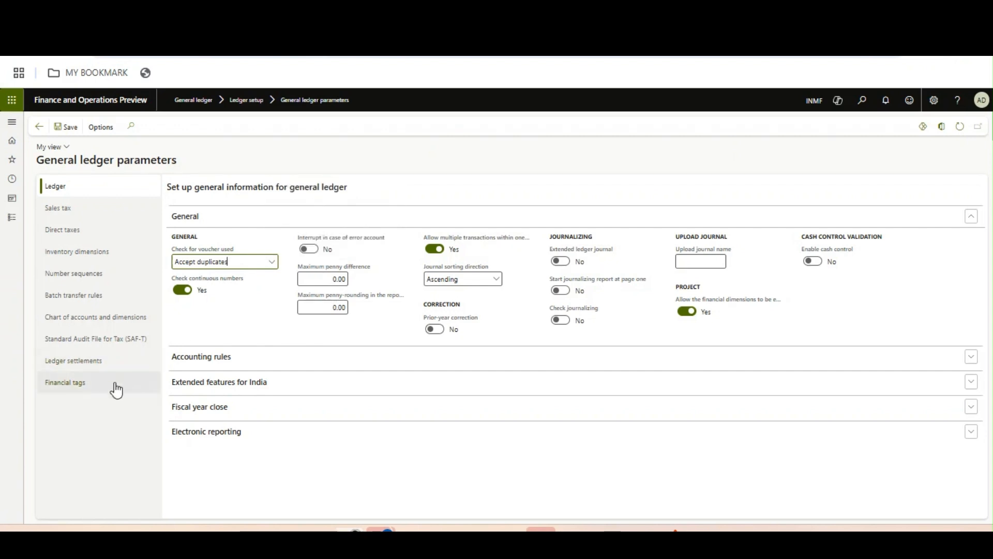
Show the Ledger settlements tab, confirming Partial ledger settlements is Yes.
click(73, 360)
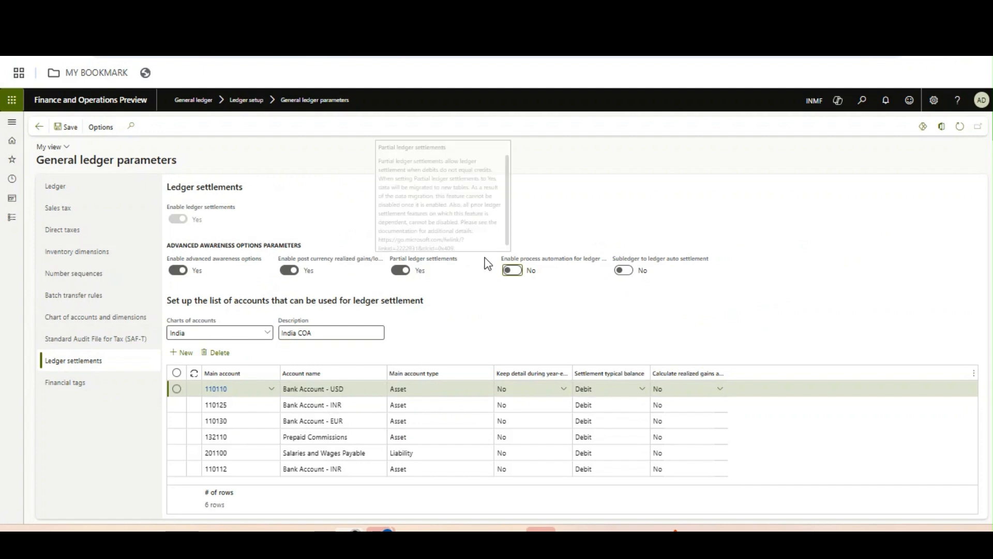
mouse_move(406, 289)
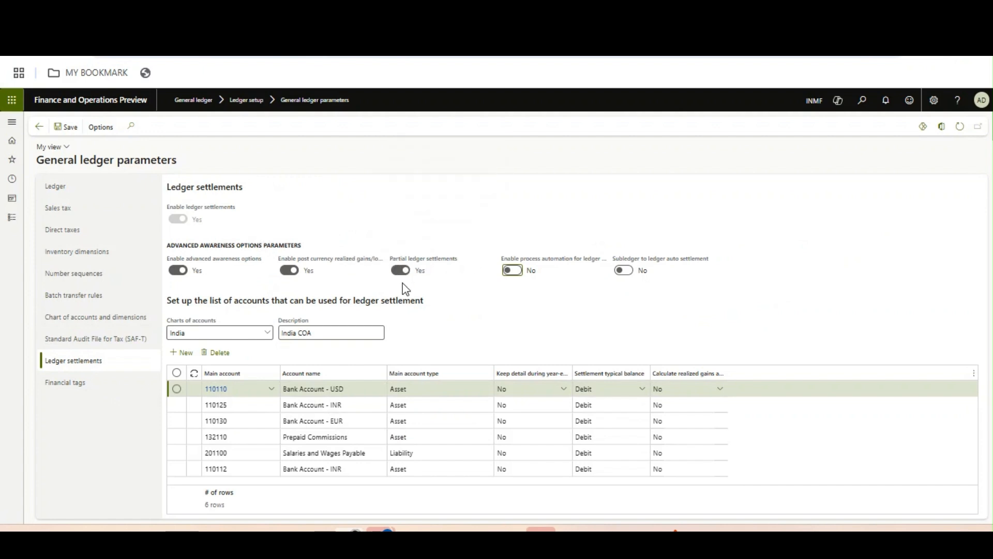
mouse_move(424, 257)
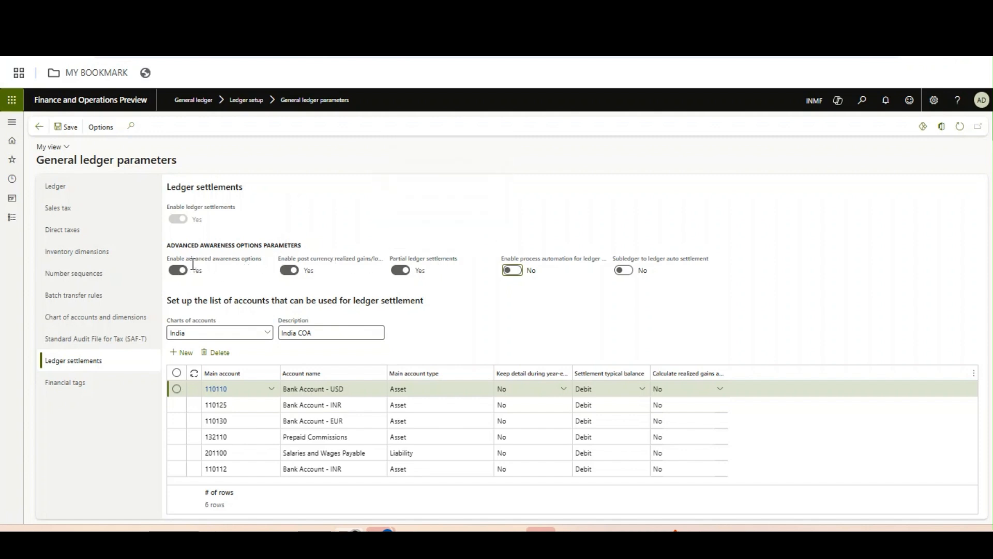
mouse_move(192, 263)
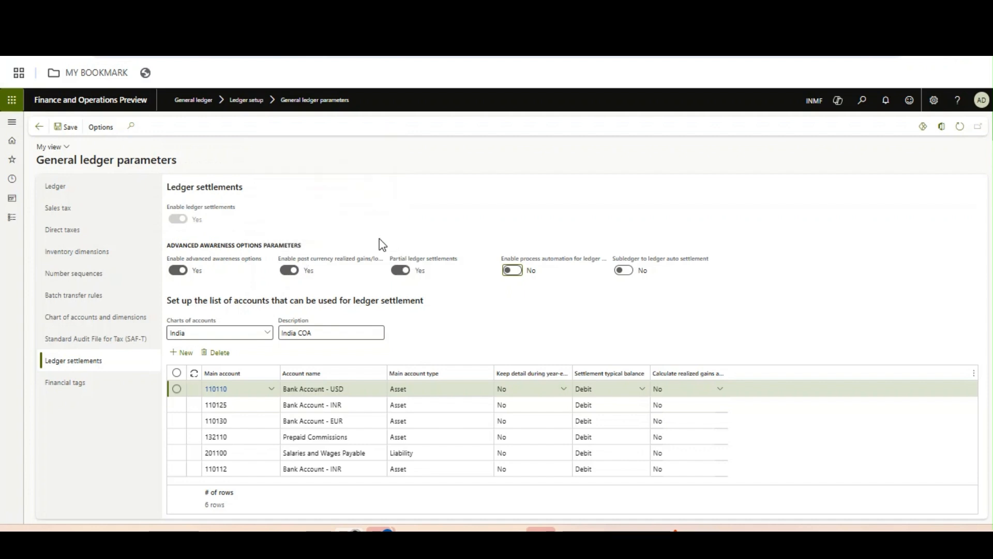
mouse_move(423, 258)
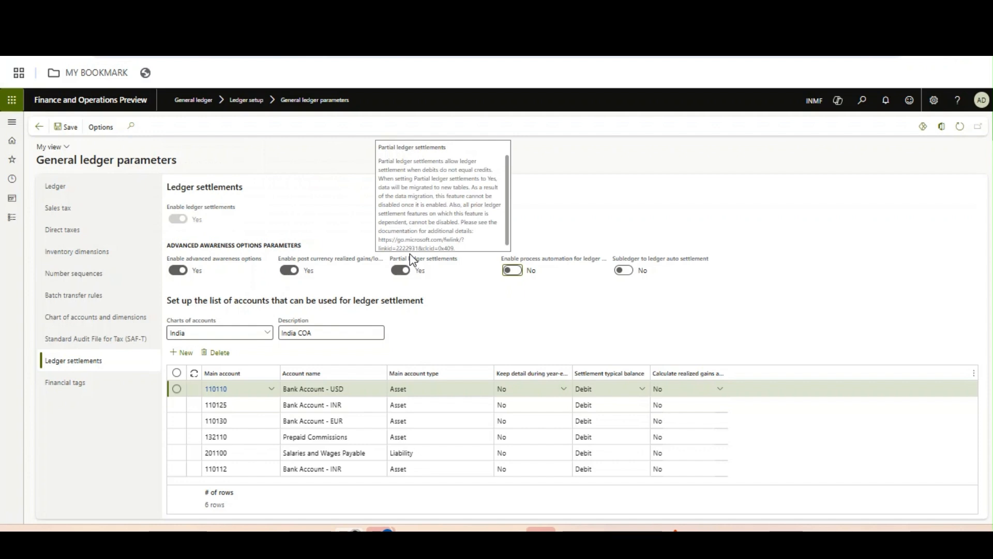
mouse_move(424, 262)
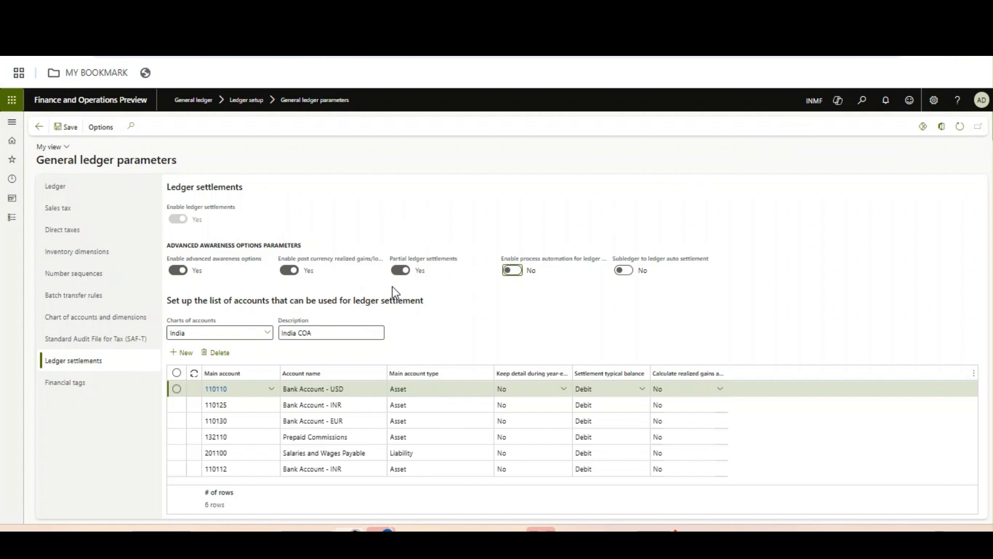
mouse_move(349, 286)
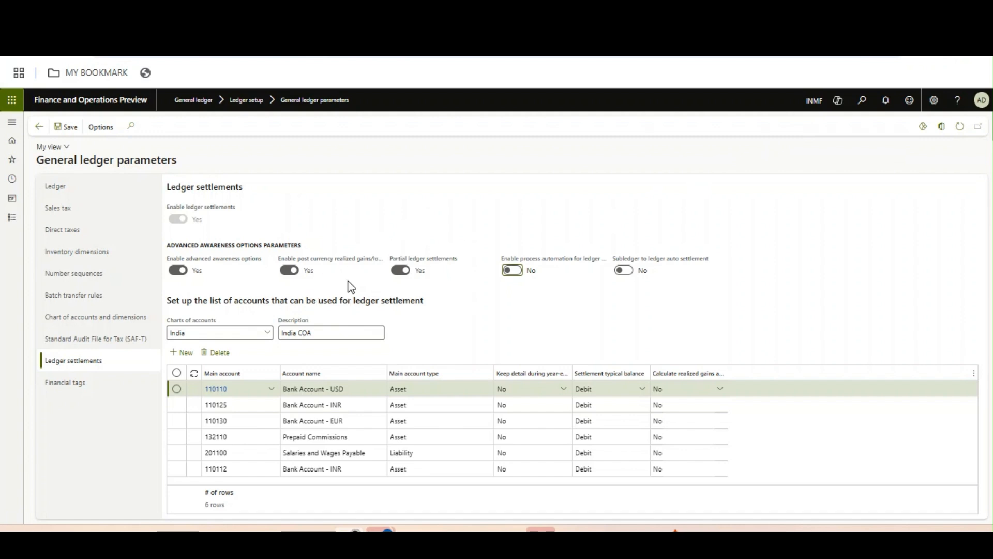
mouse_move(545, 167)
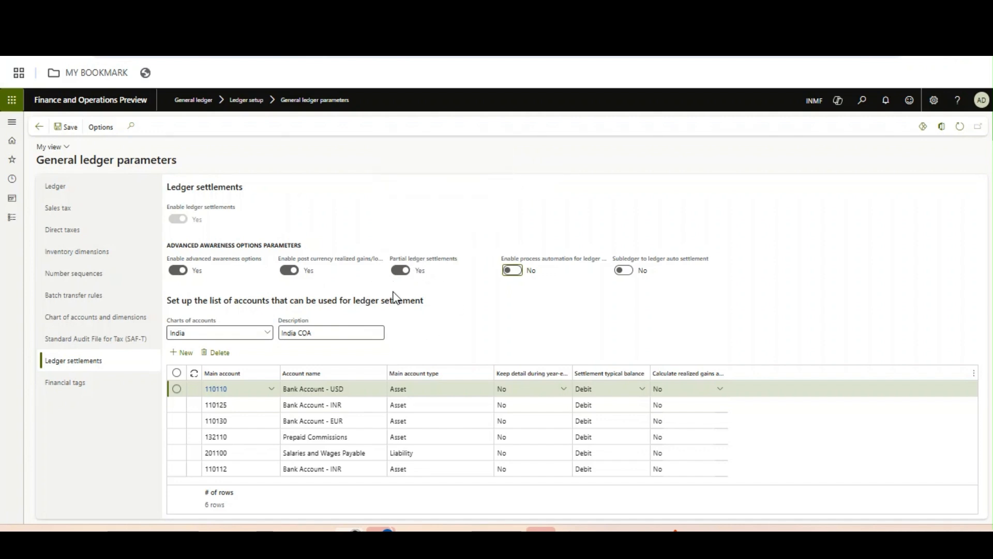
mouse_move(423, 258)
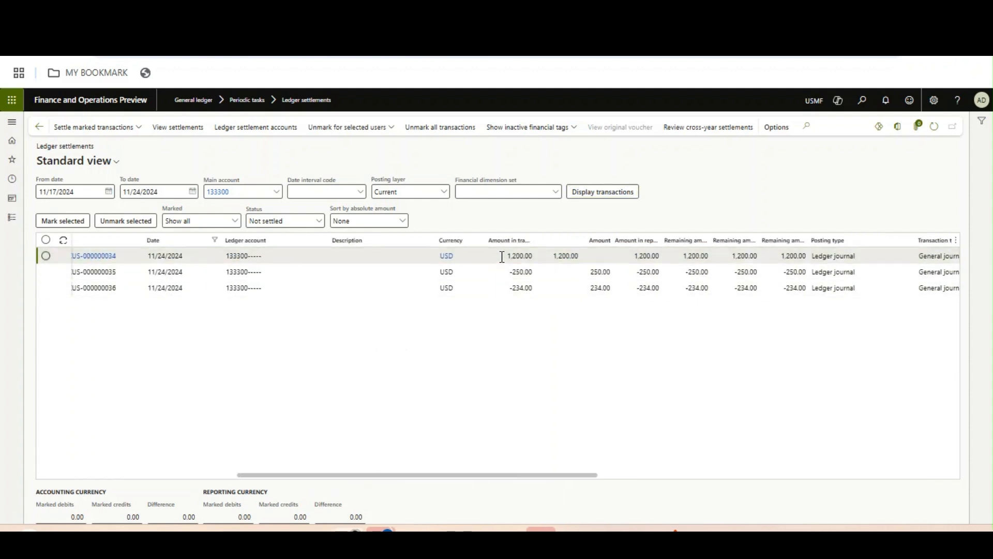
Mark the 1,200.00, -250.00 and -234.00 transactions, leaving a 716.00 difference.
click(511, 255)
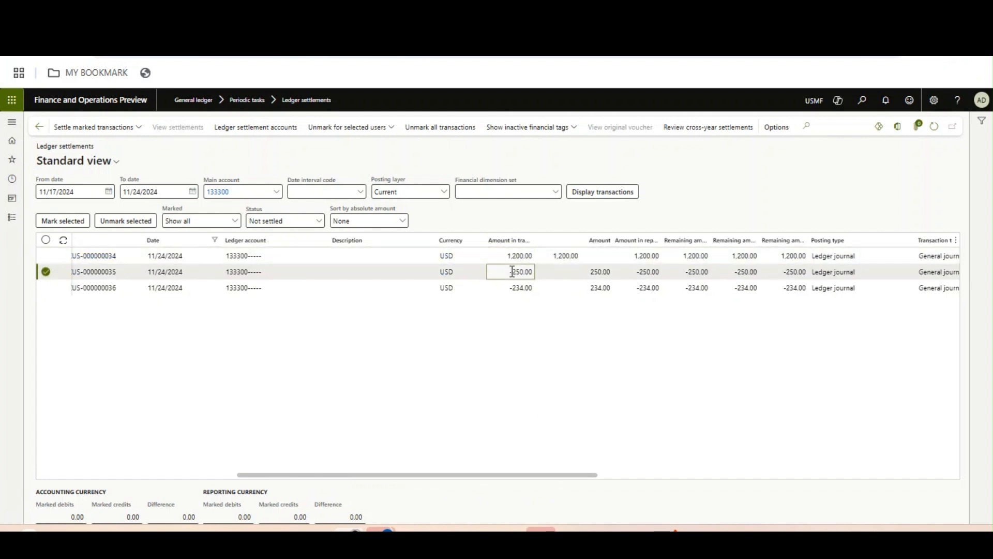
click(510, 288)
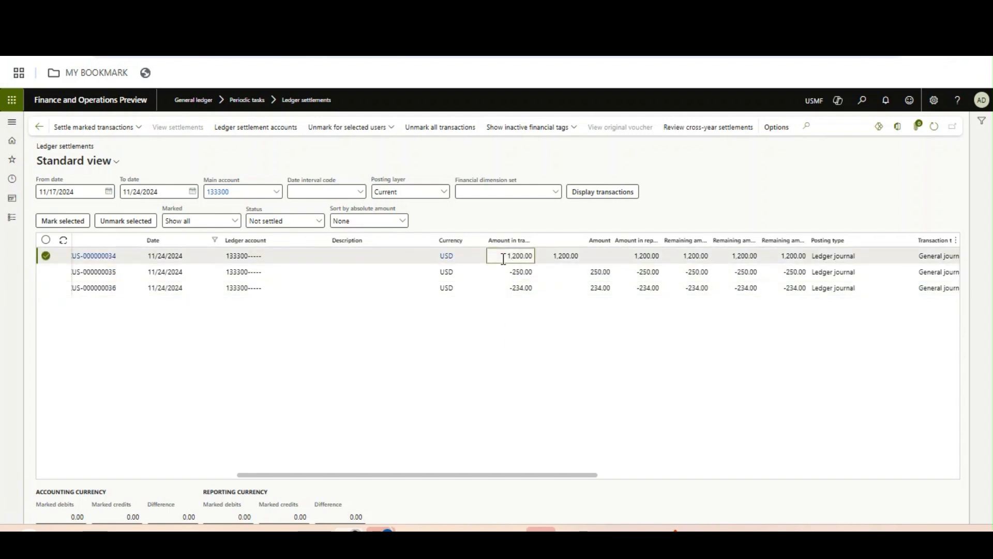
click(45, 271)
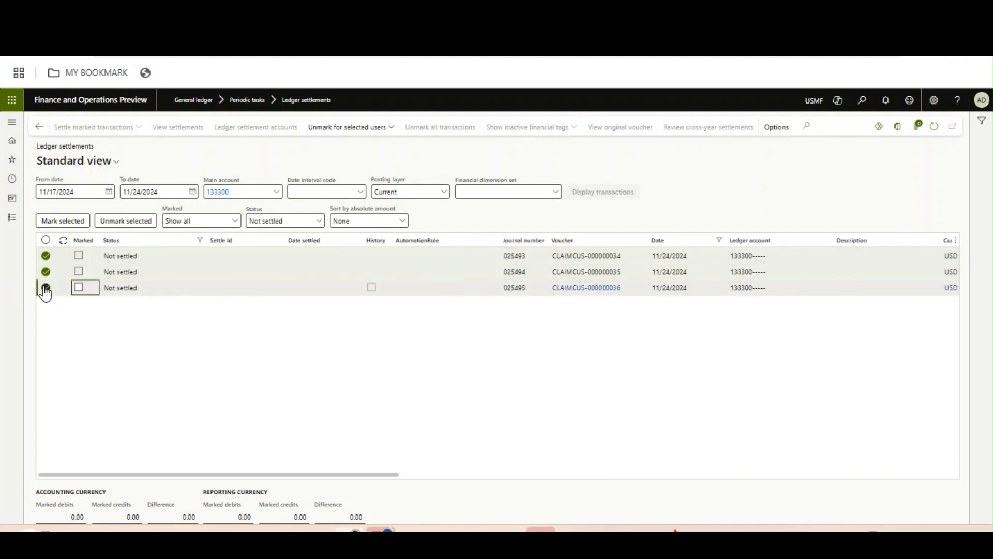
click(45, 287)
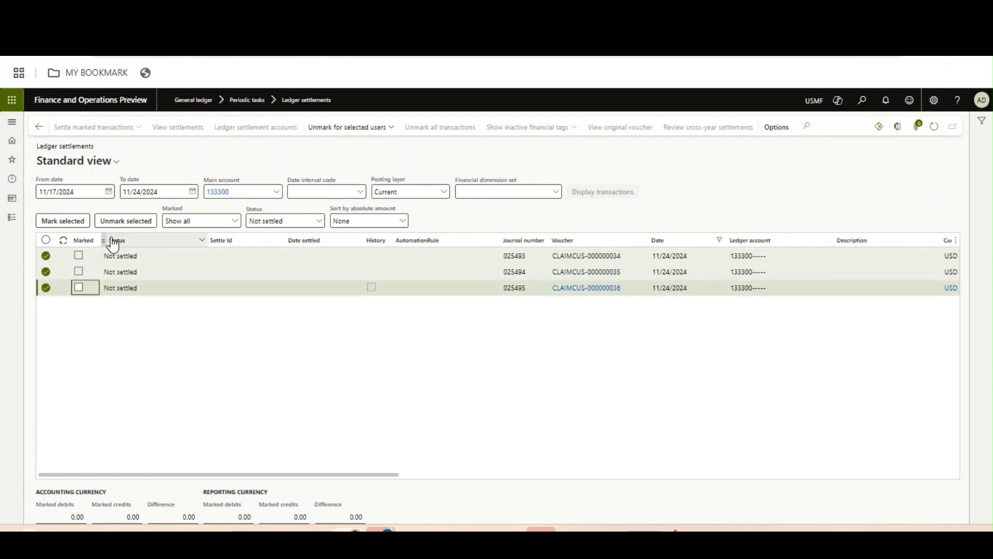
click(62, 220)
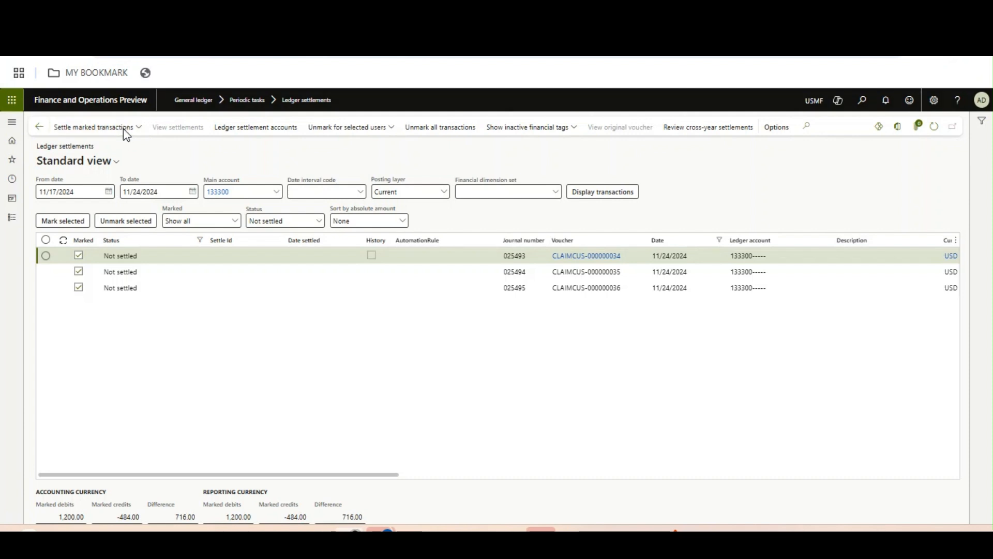
Settle the marked transactions on 11/24/2024.
click(93, 127)
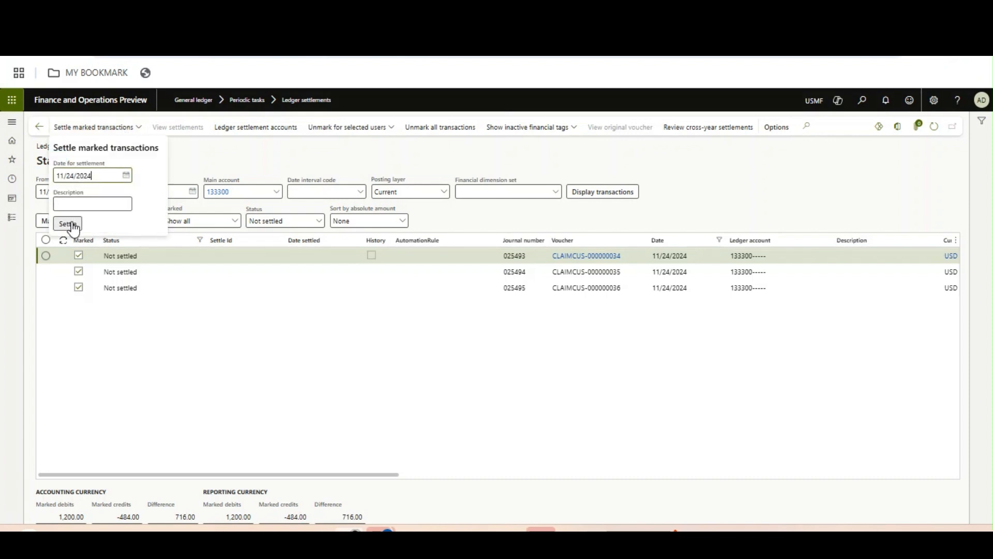
click(67, 223)
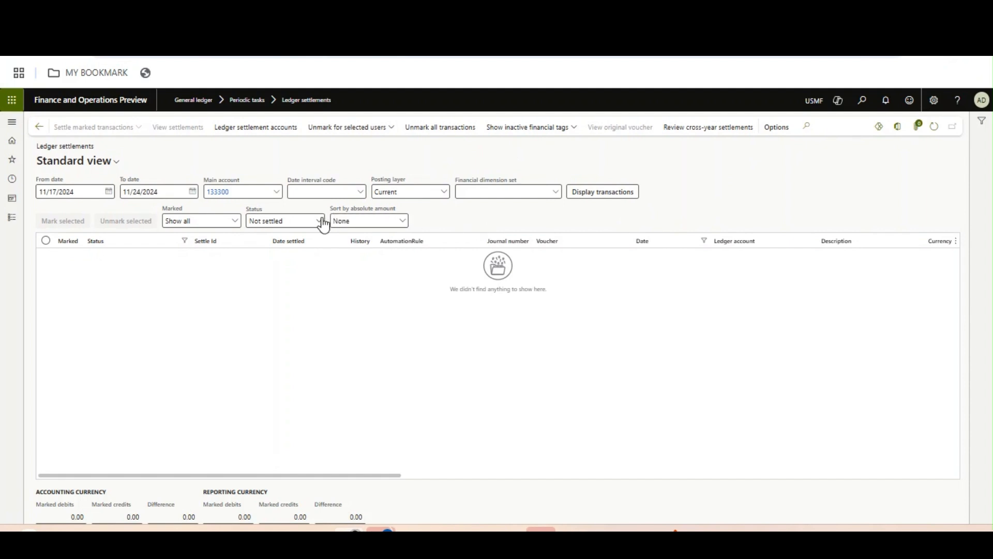
Filter the list to settled transactions and review them.
click(311, 221)
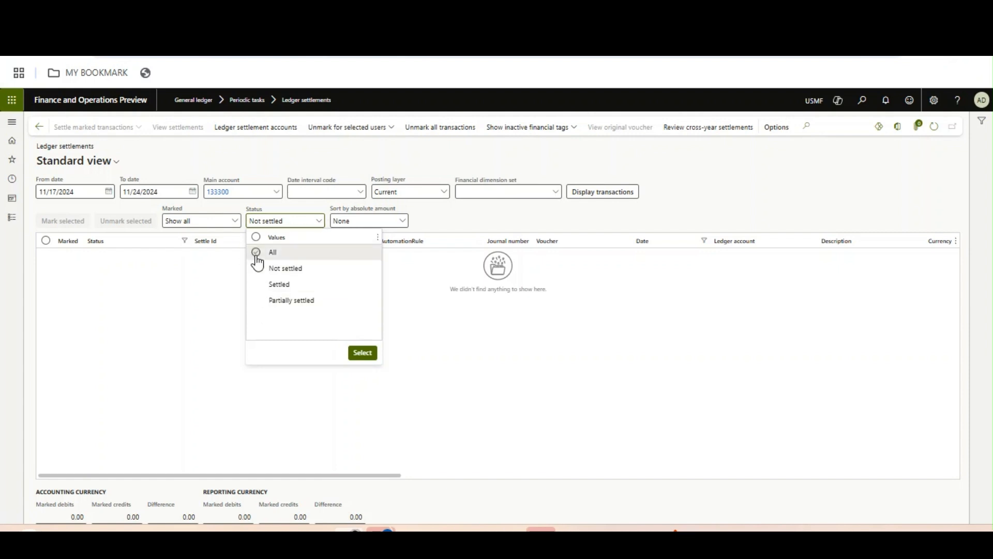
mouse_move(257, 252)
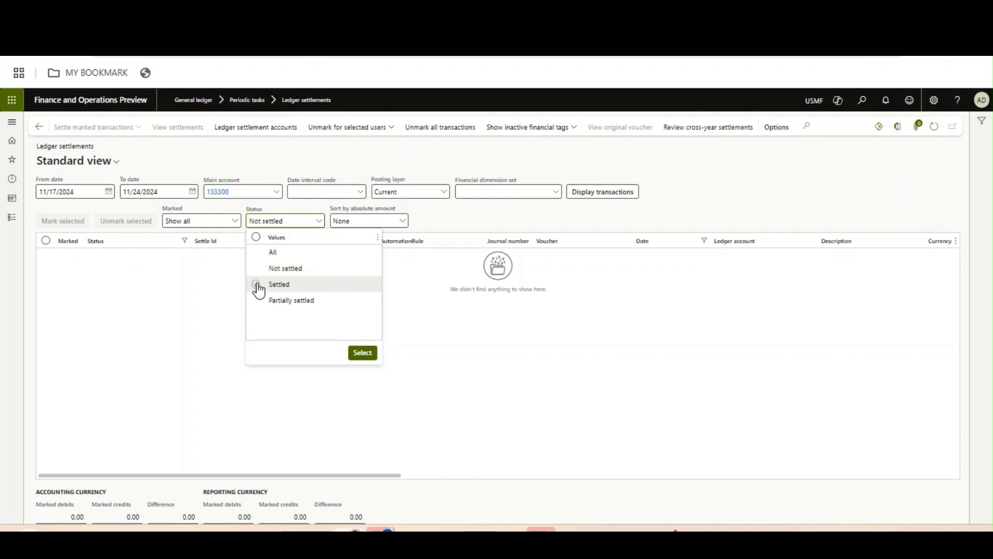
click(256, 284)
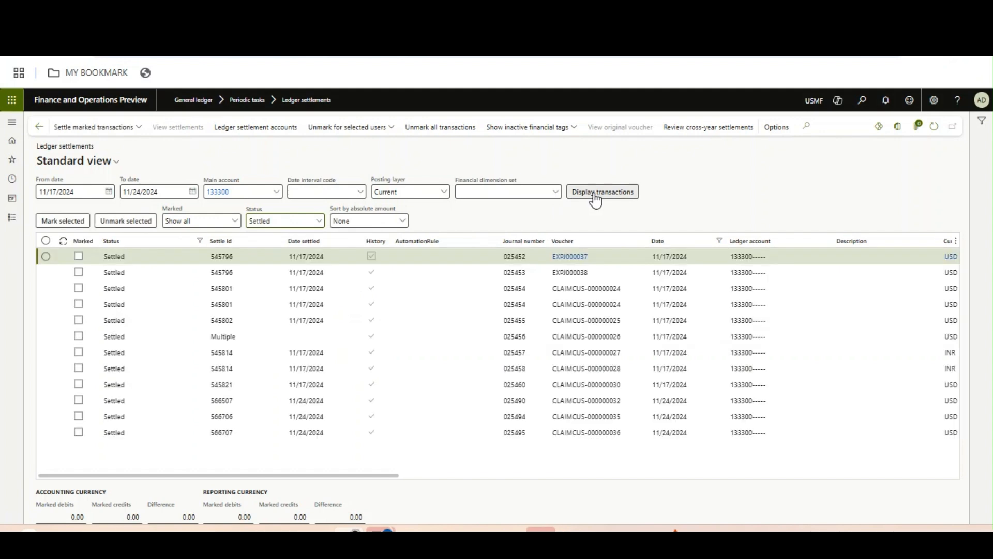
mouse_move(393, 458)
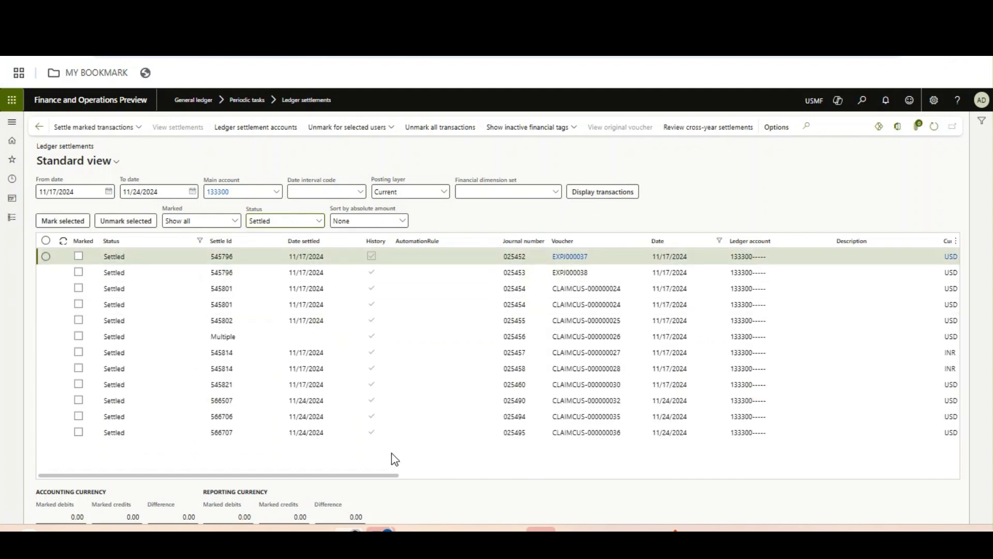
drag(393, 474, 529, 475)
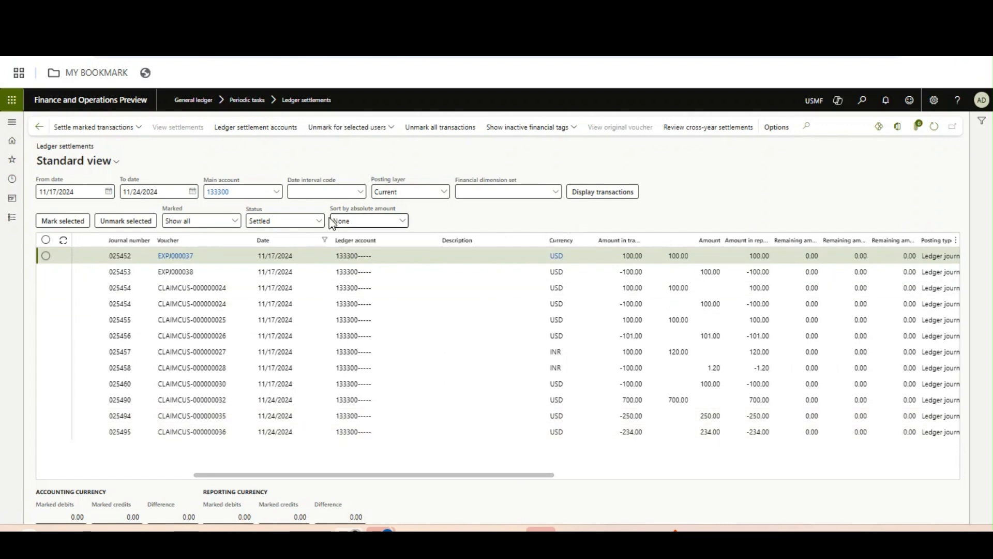
Change the Status filter from Settled to Partially settled and apply it.
click(318, 221)
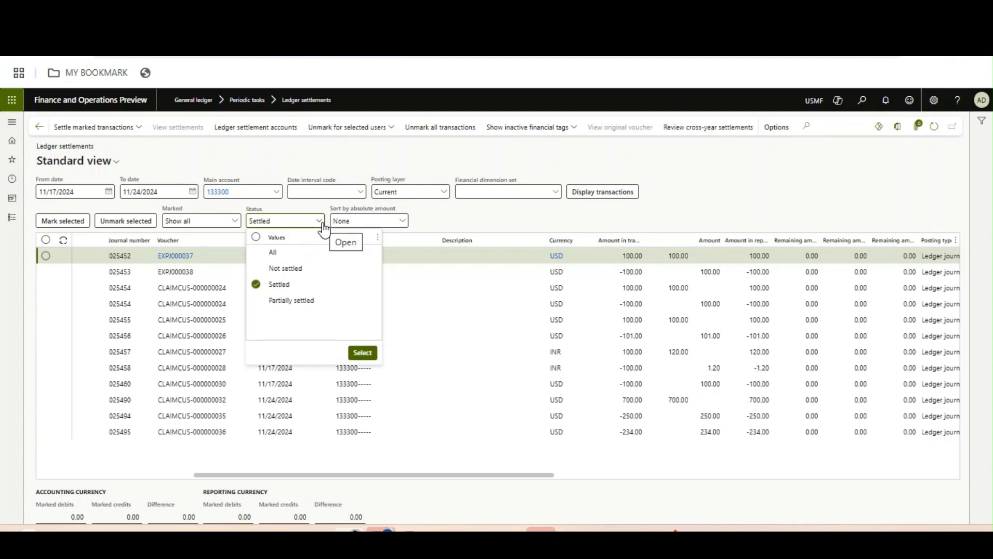
click(256, 300)
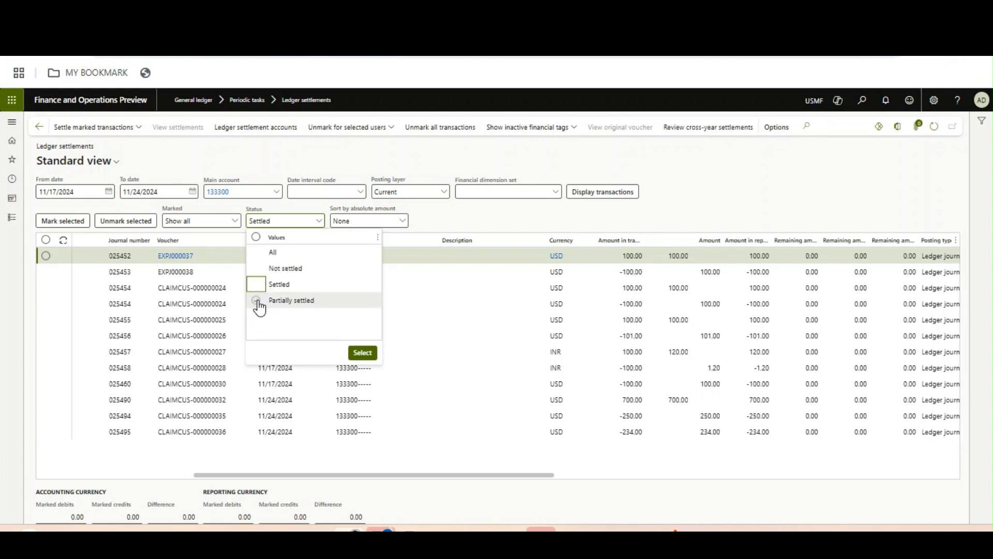
click(256, 300)
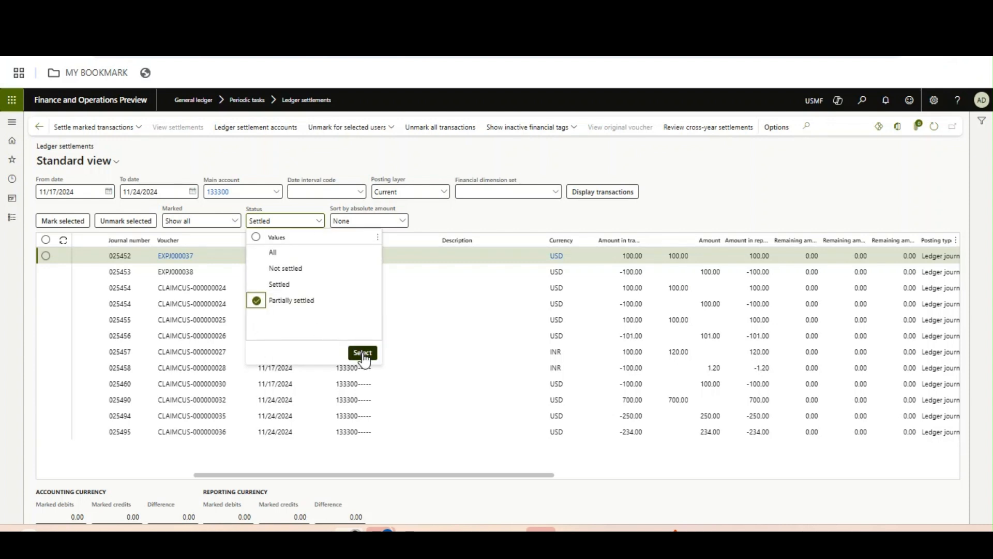
click(362, 352)
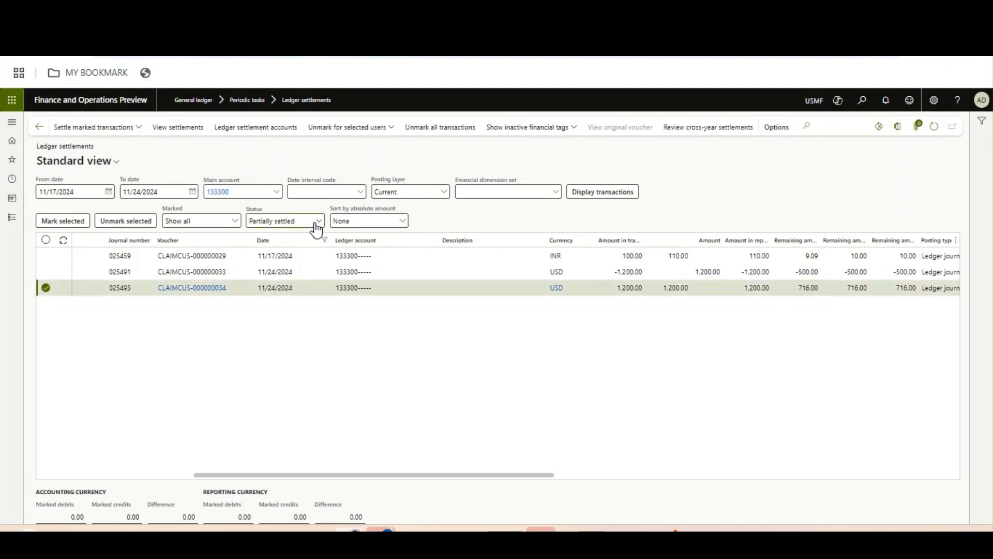
click(318, 220)
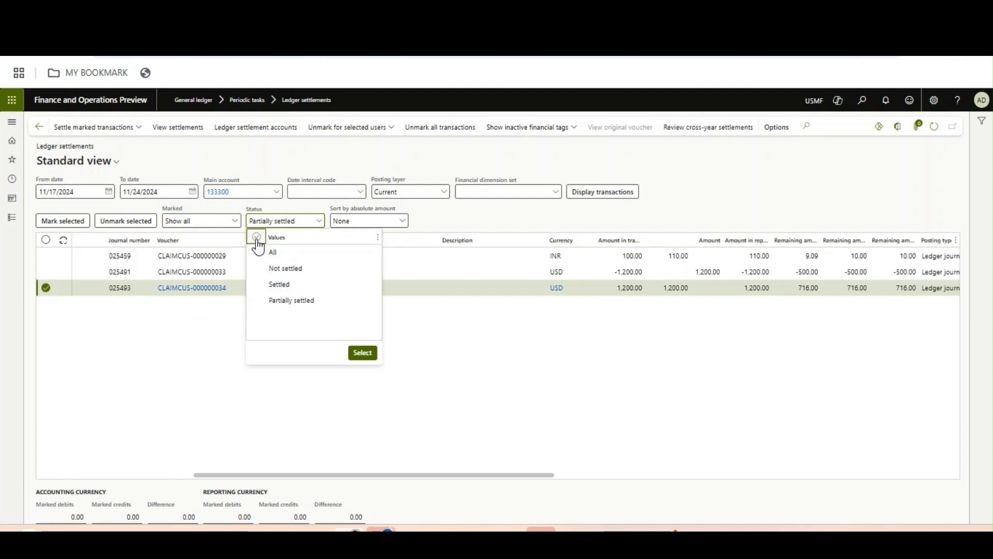
click(256, 284)
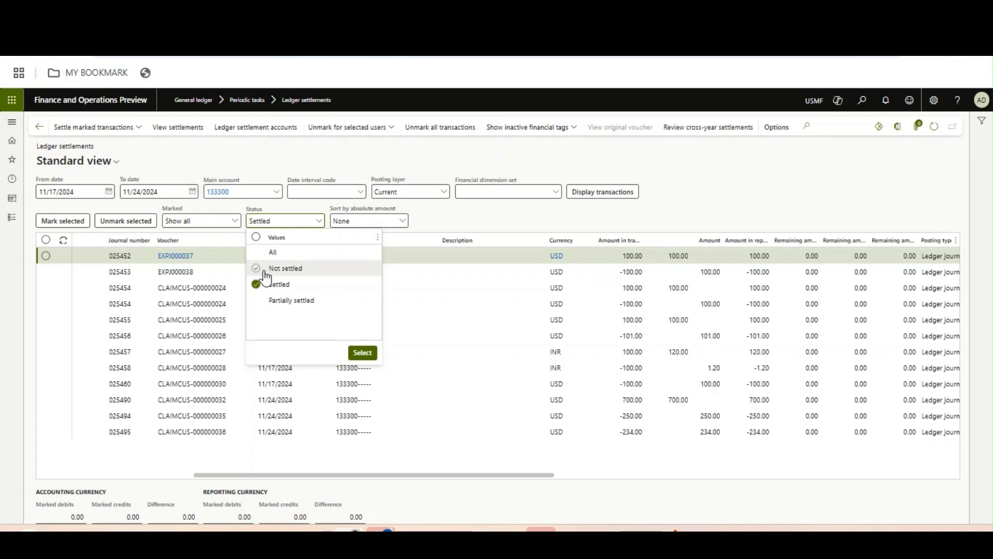
click(279, 284)
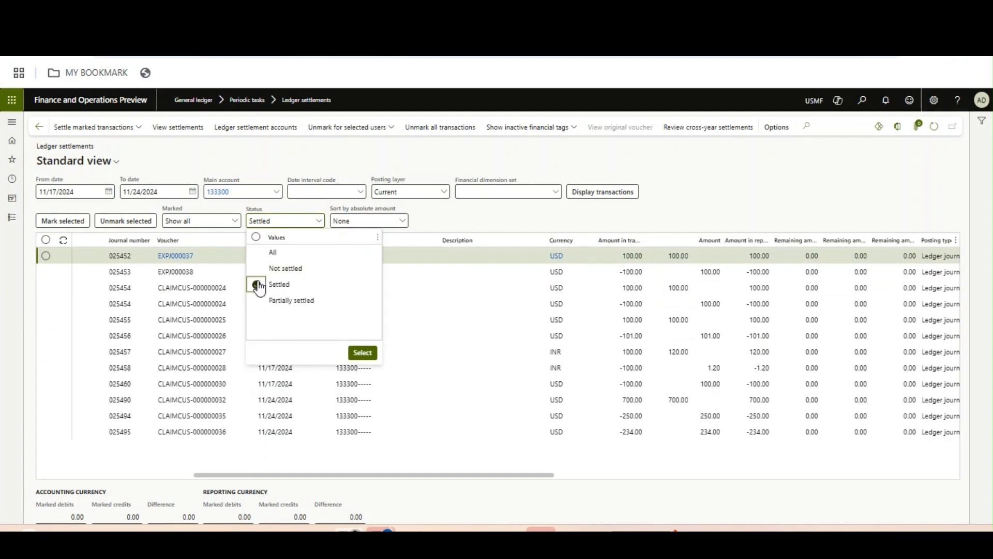
click(255, 268)
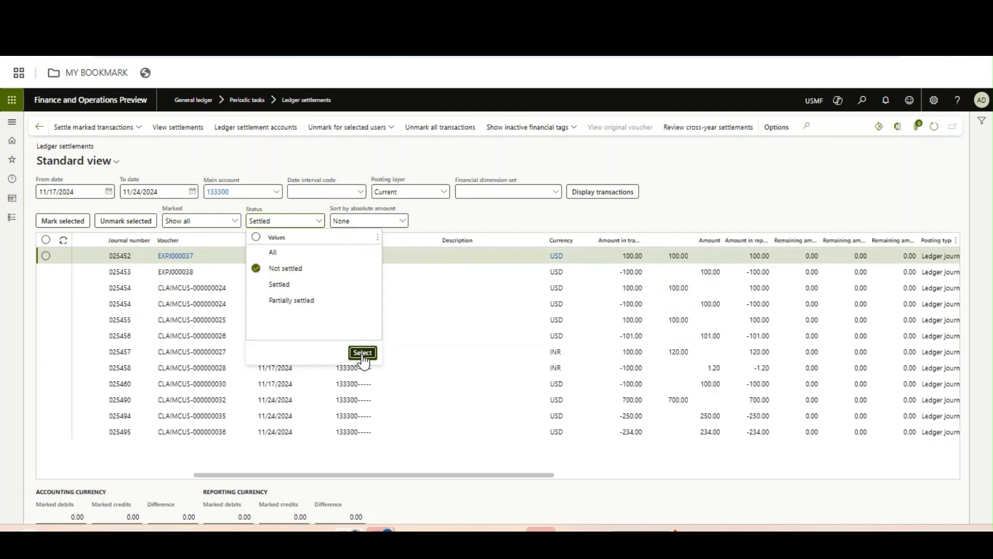
click(362, 353)
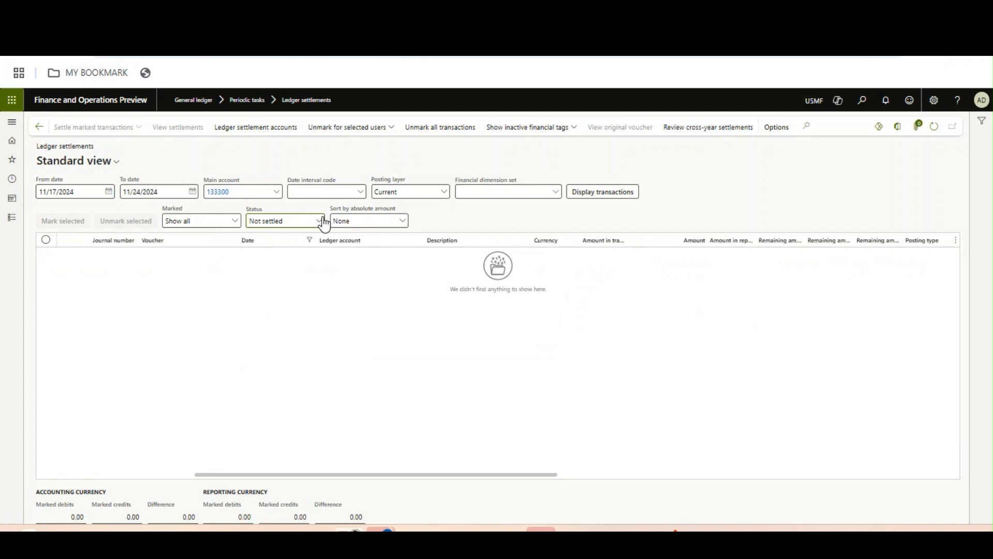
click(319, 221)
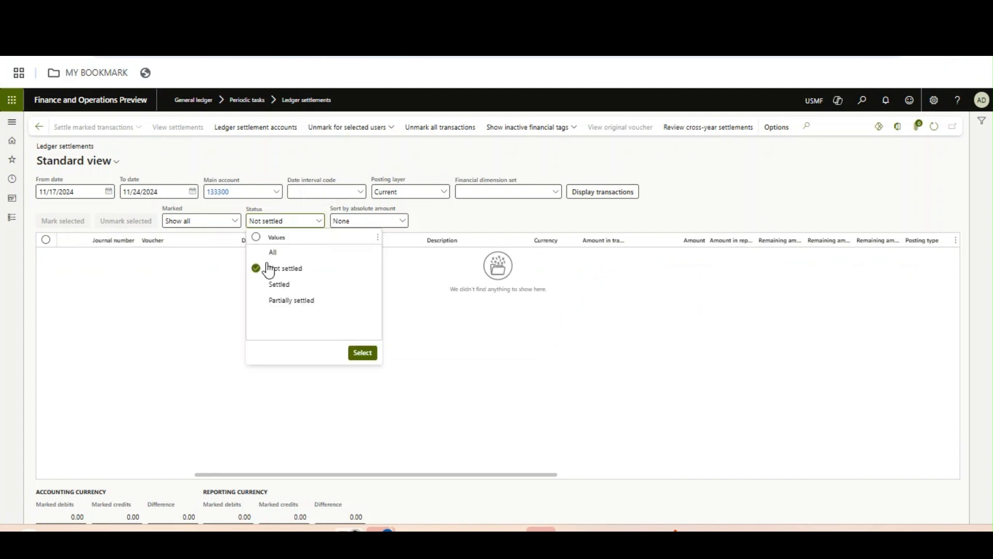
click(257, 299)
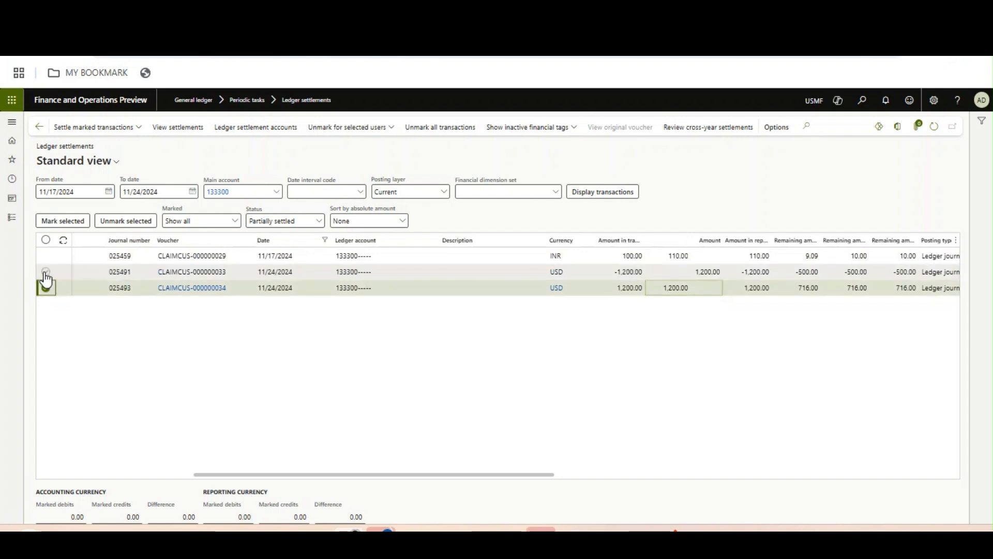
Mark the -1,200.00 and 1,200.00 USD transactions and settle them, leaving 216.00.
click(63, 220)
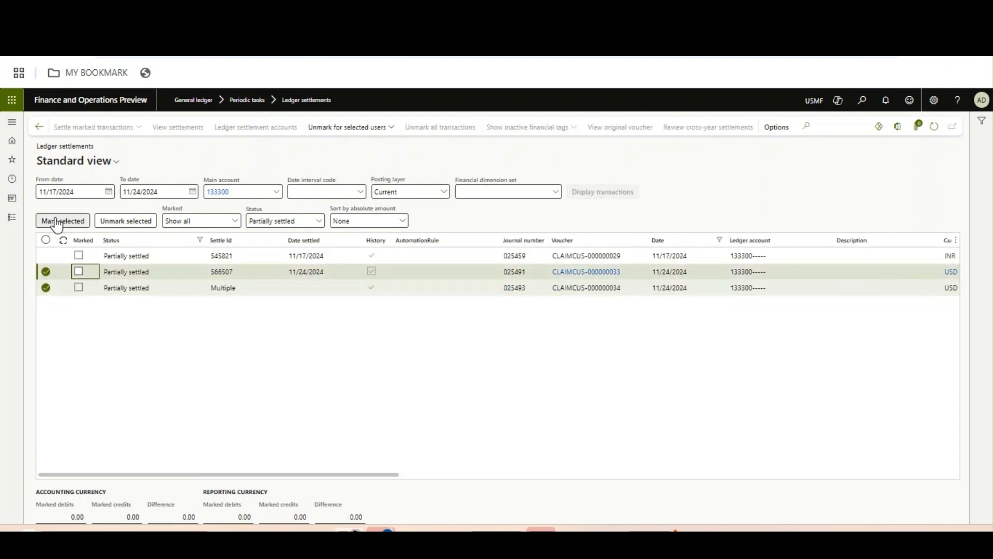
click(62, 220)
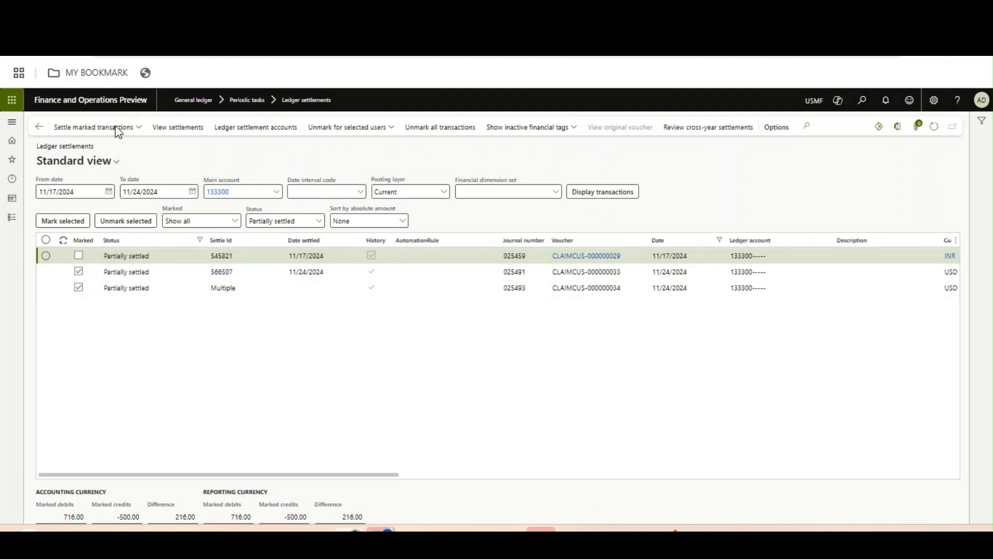
click(93, 127)
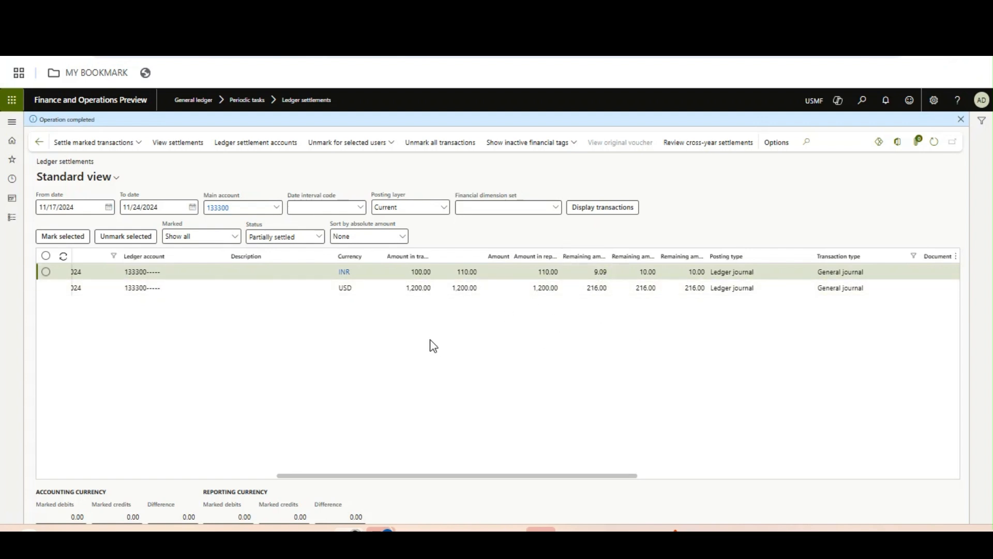
mouse_move(338, 256)
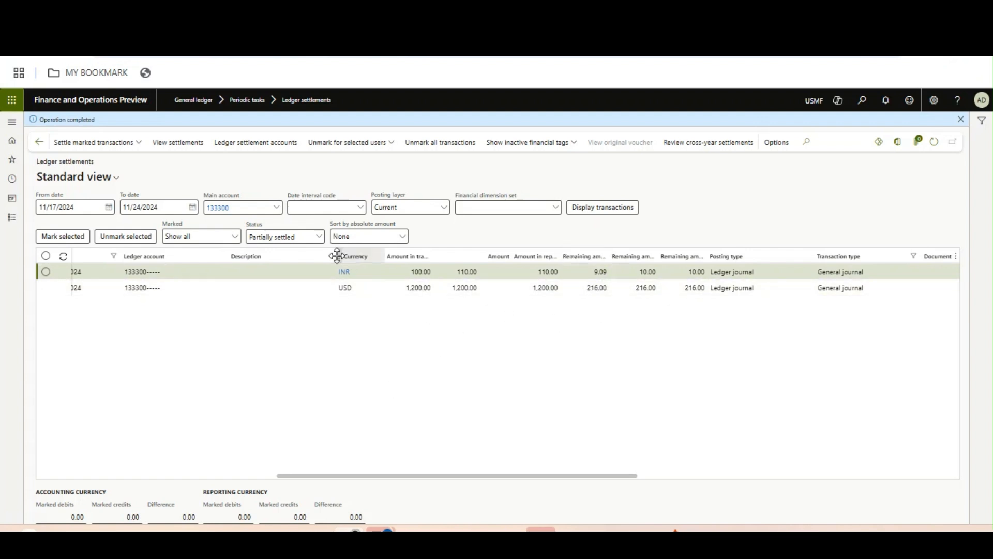
mouse_move(547, 227)
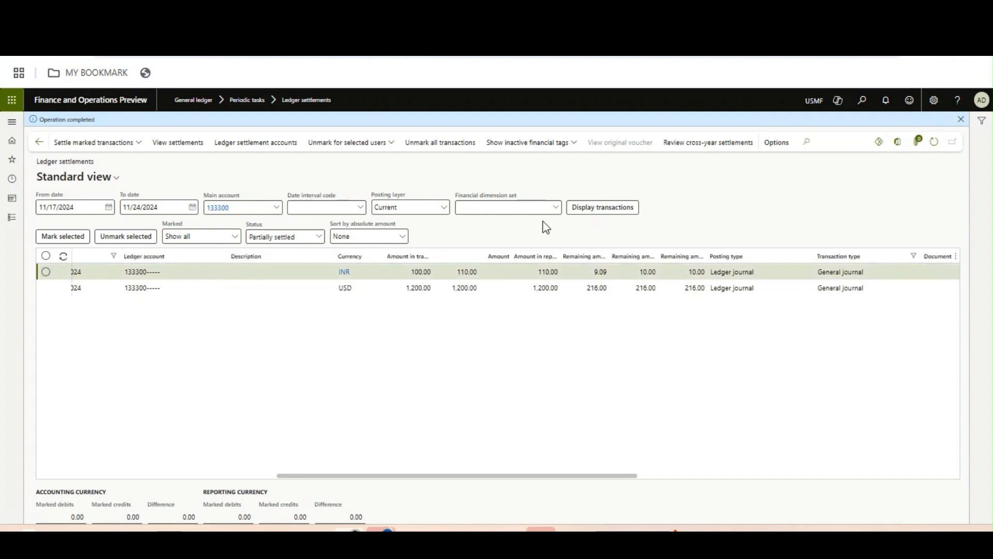
mouse_move(177, 142)
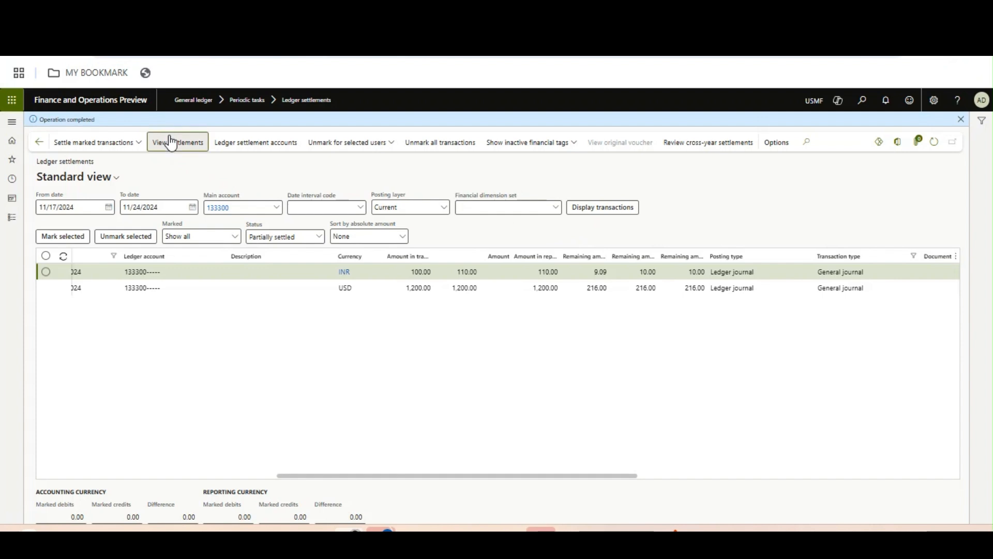
View settlement 545821 history for the INR transaction.
click(178, 142)
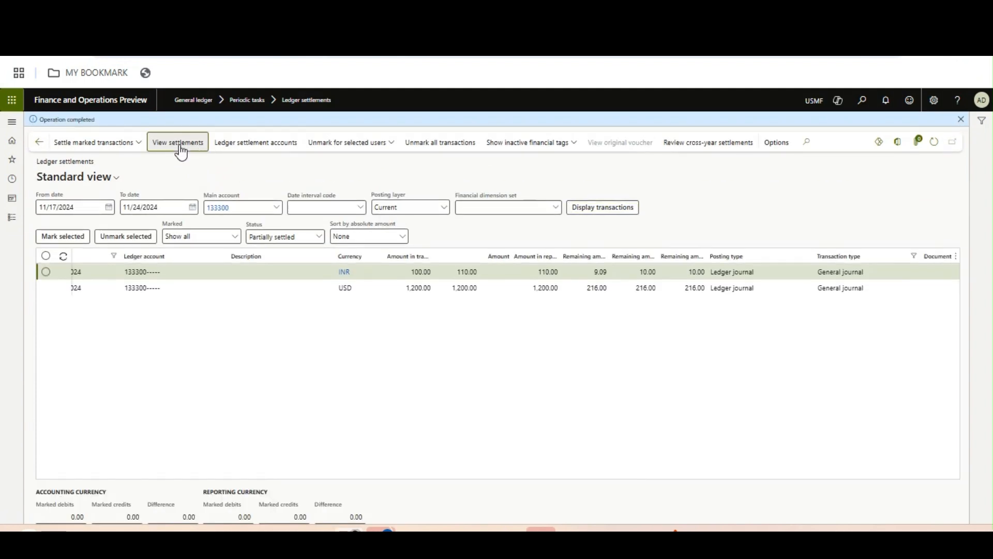
click(177, 142)
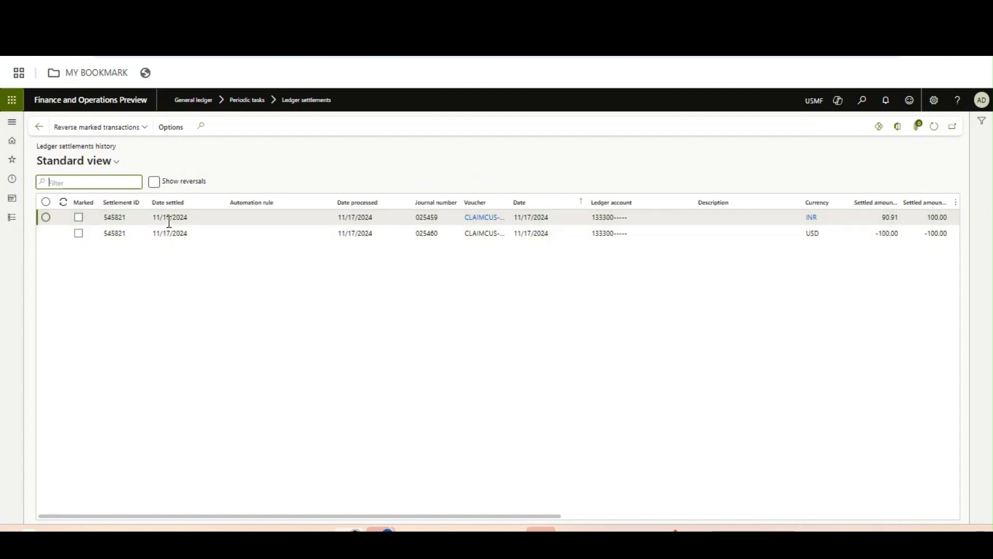
Attempt reversing the INR settlement record, then go back to the partially settled list.
click(169, 216)
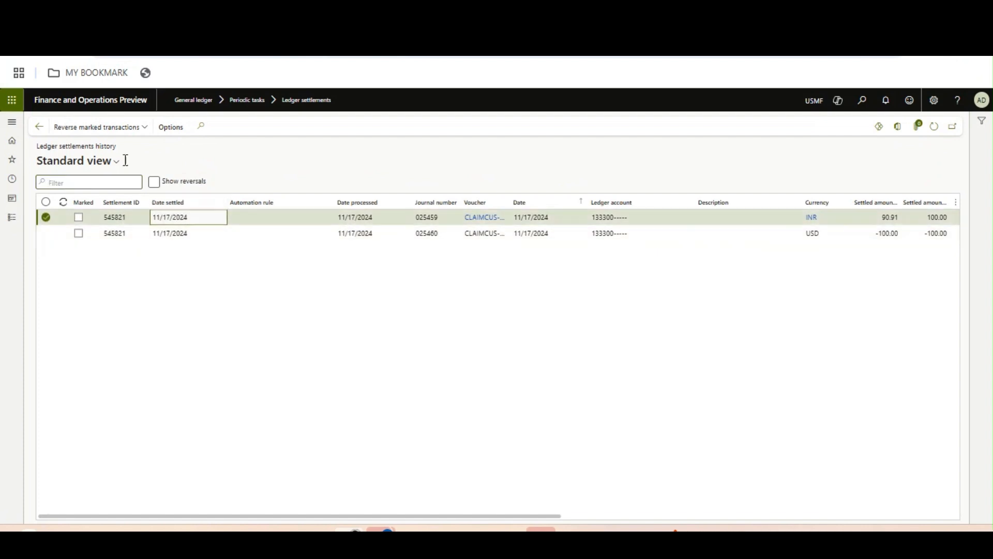
click(95, 127)
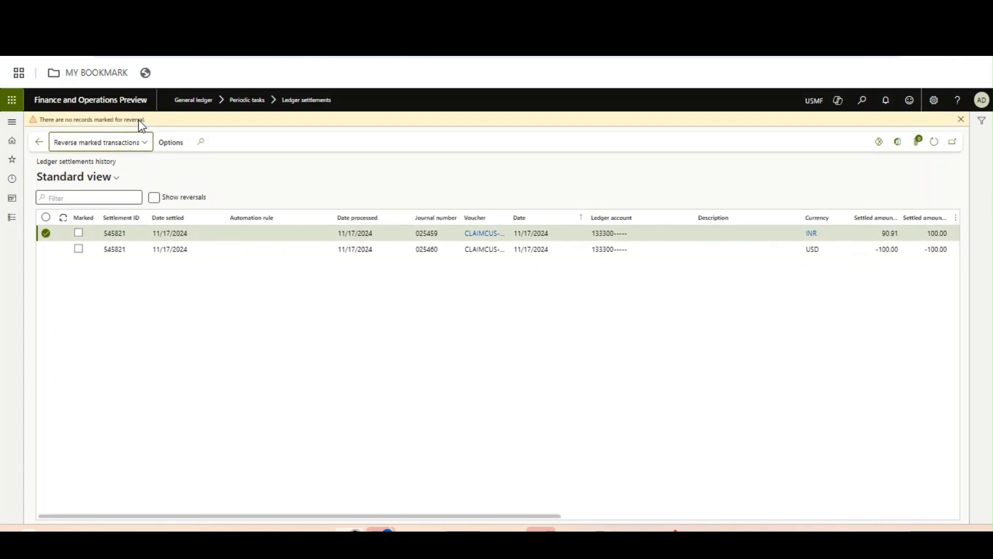
mouse_move(158, 168)
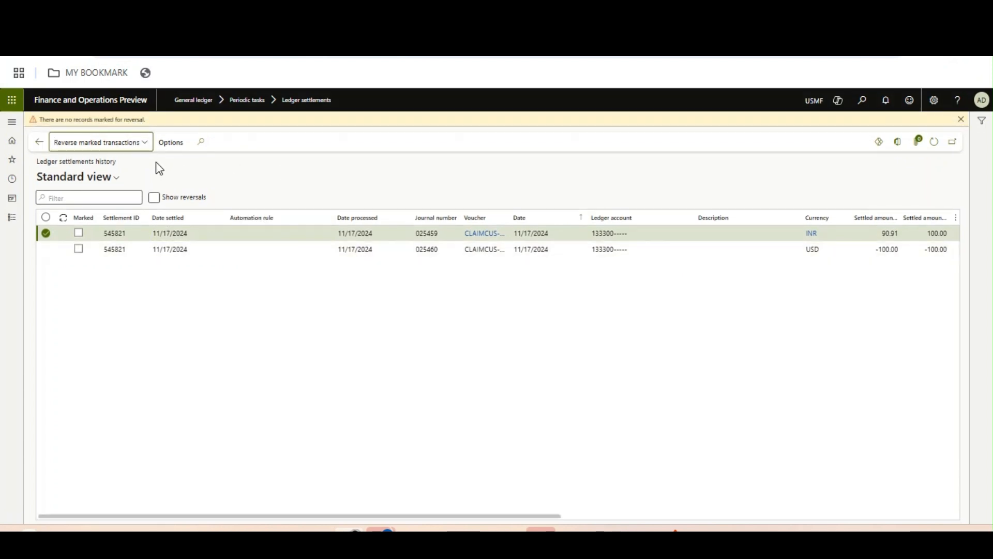
mouse_move(318, 195)
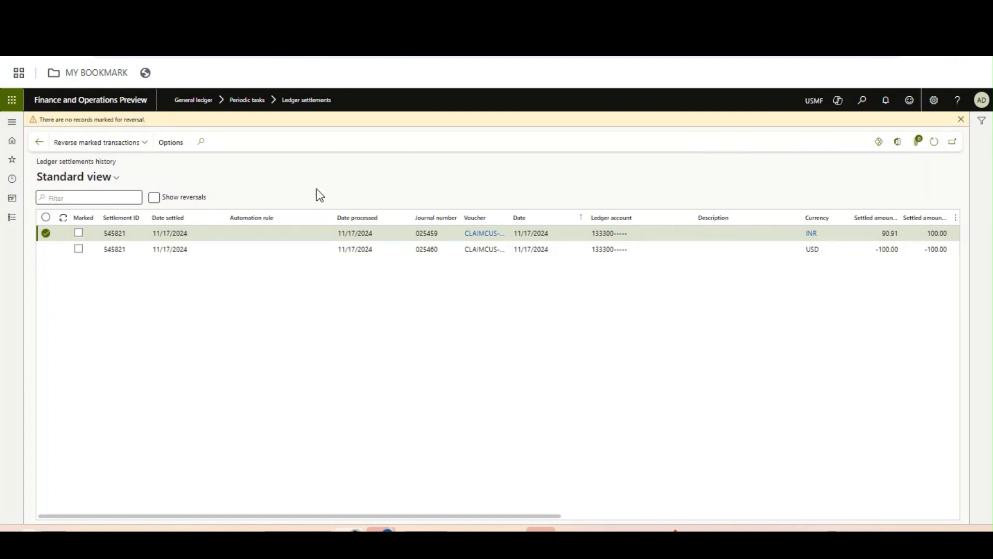
click(39, 141)
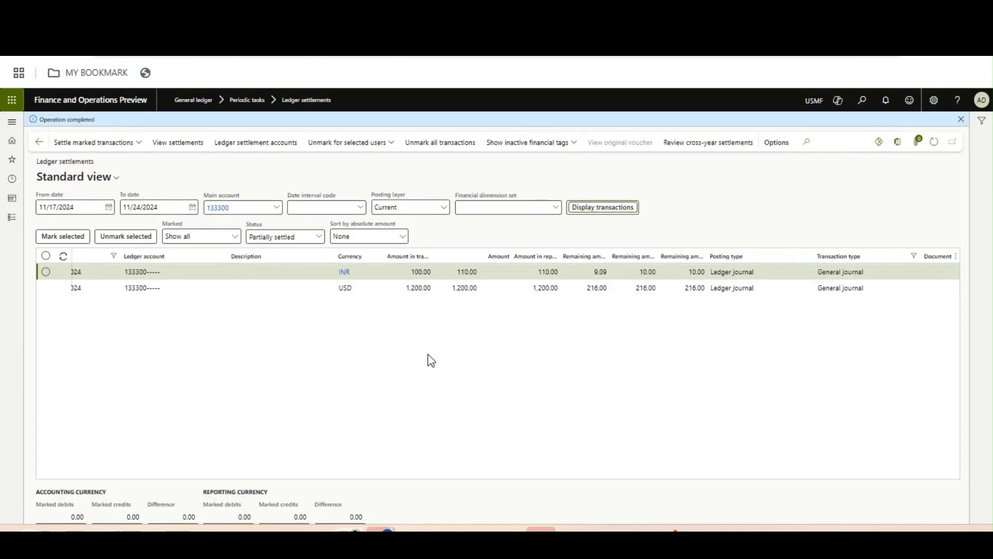